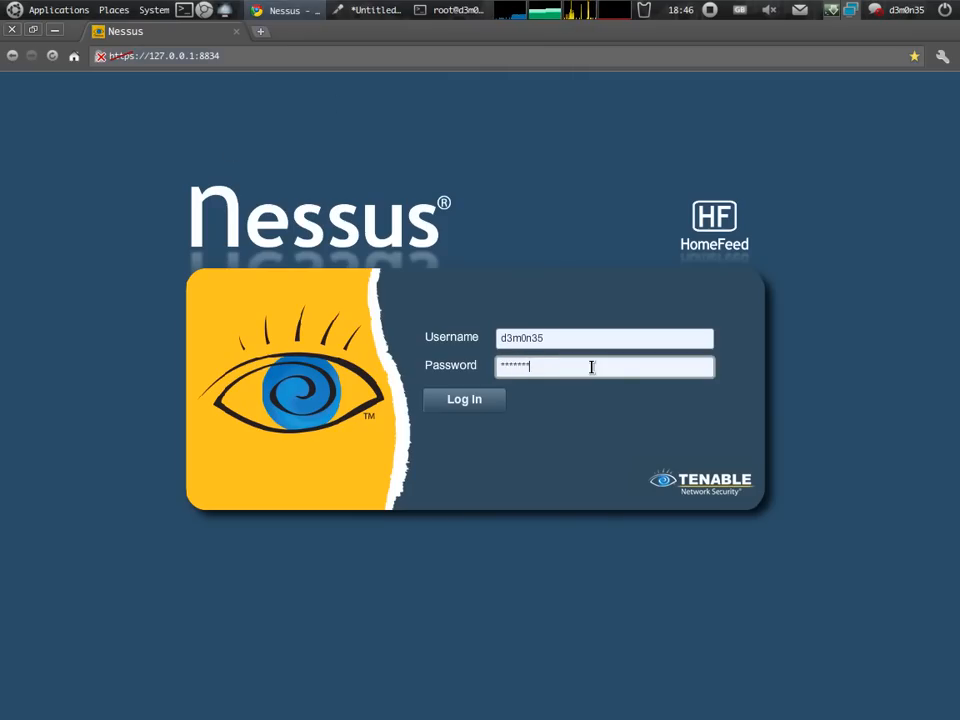
# Step: Sign in to Nessus and launch a new scan against target 10.50.60.115
pyautogui.click(464, 400)
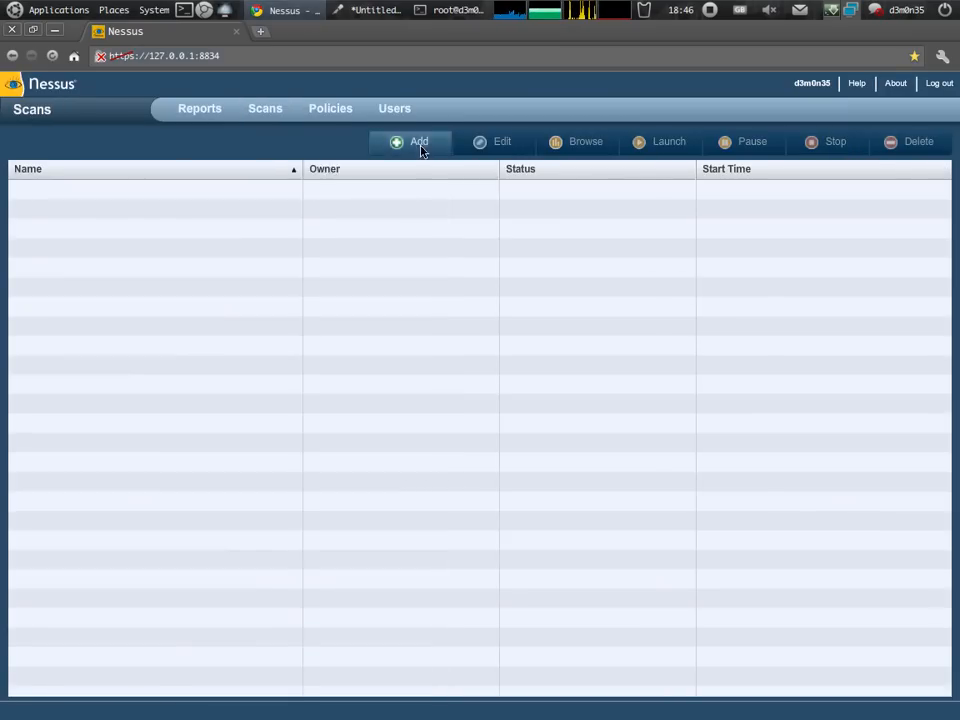
pyautogui.click(418, 140)
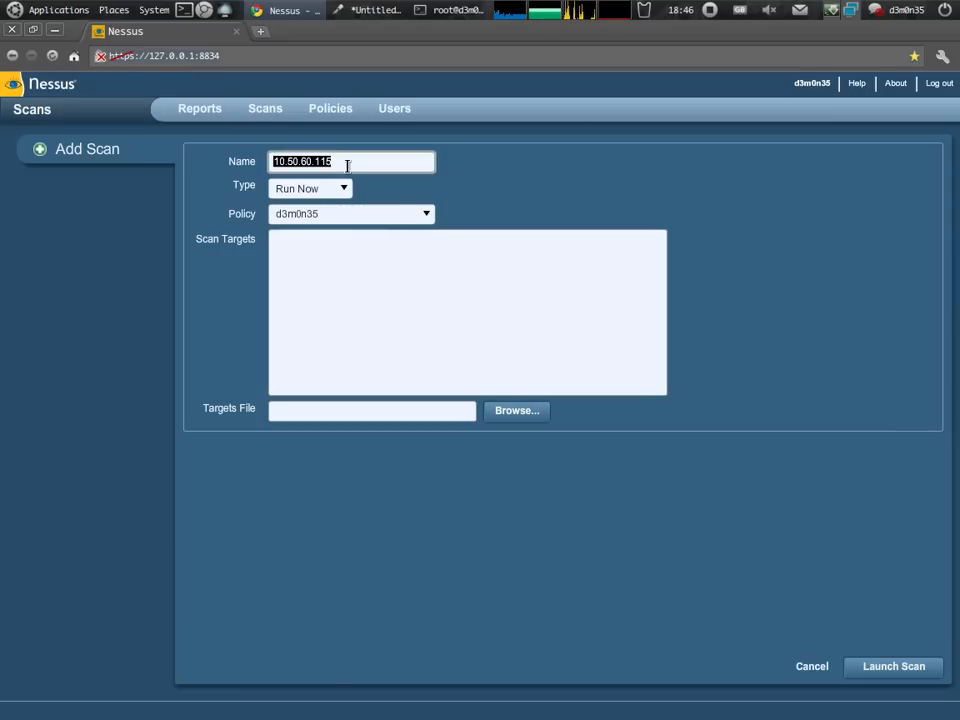
pyautogui.click(892, 666)
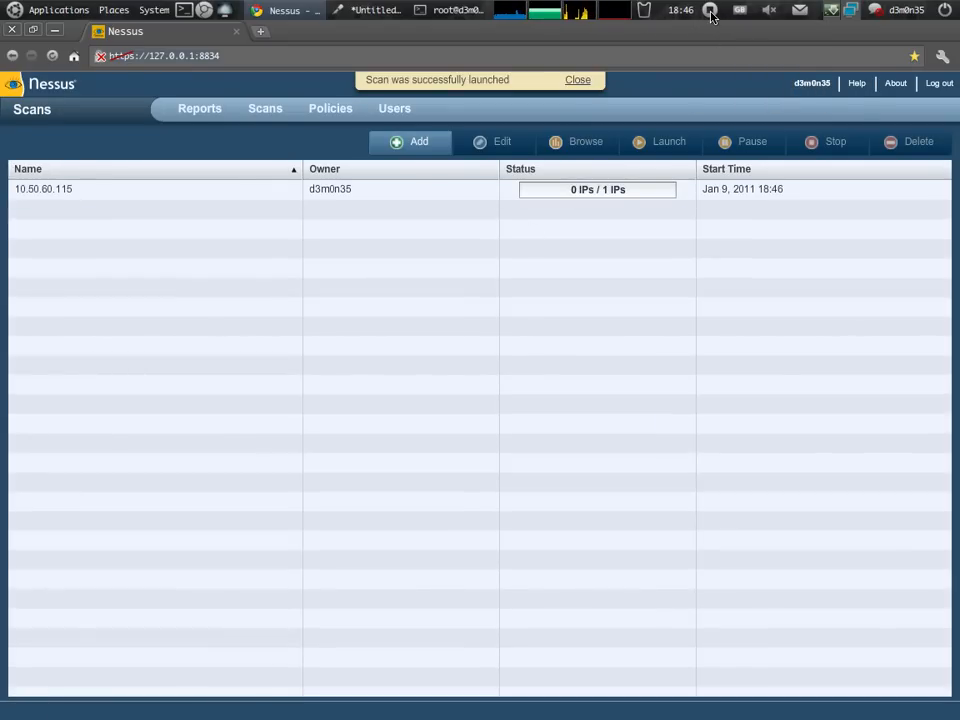
# Step: Import /home/d3m0n35/Downloads/nessus_report_10.50.60.115.nessus into the connected Metasploit database with db_import
pyautogui.click(156, 188)
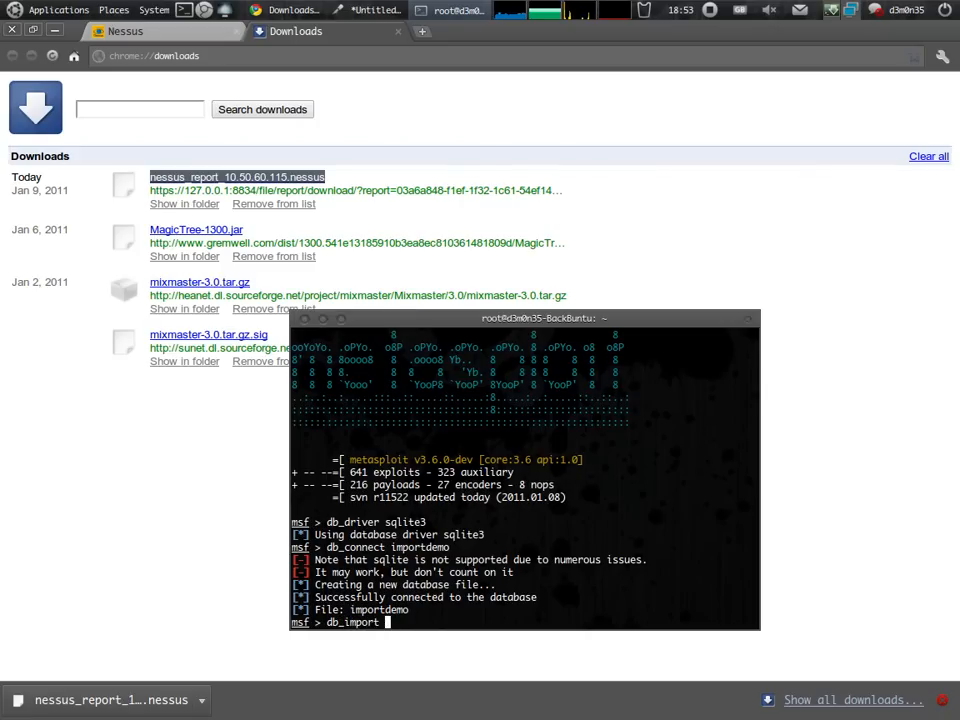
pyautogui.write('/home/d3m0n35/Downloads/nessus_report_10.50.60.115.nessus')
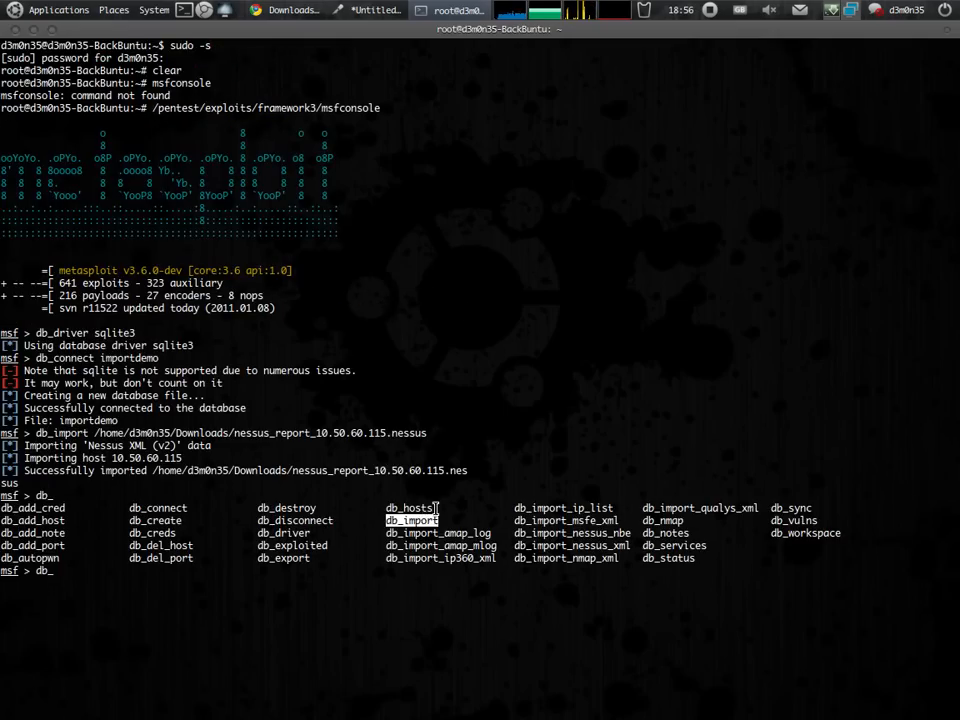
# Step: List the imported hosts with db_hosts
pyautogui.write('db_hosts')
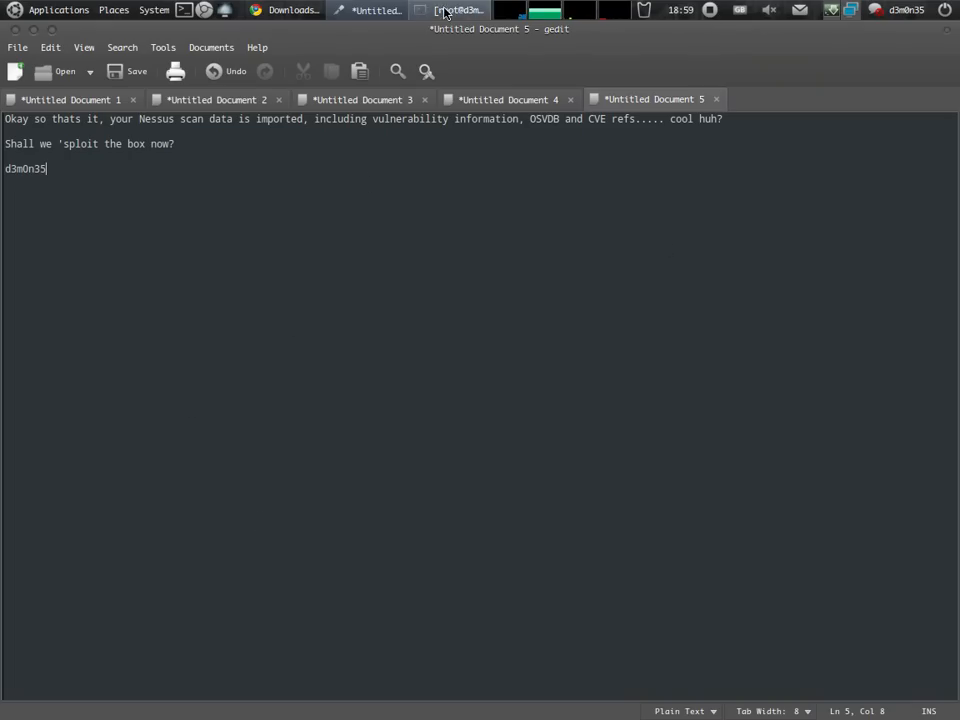
# Step: List services with db_services and load exploit/windows/smb/ms08_067_netapi
pyautogui.click(444, 10)
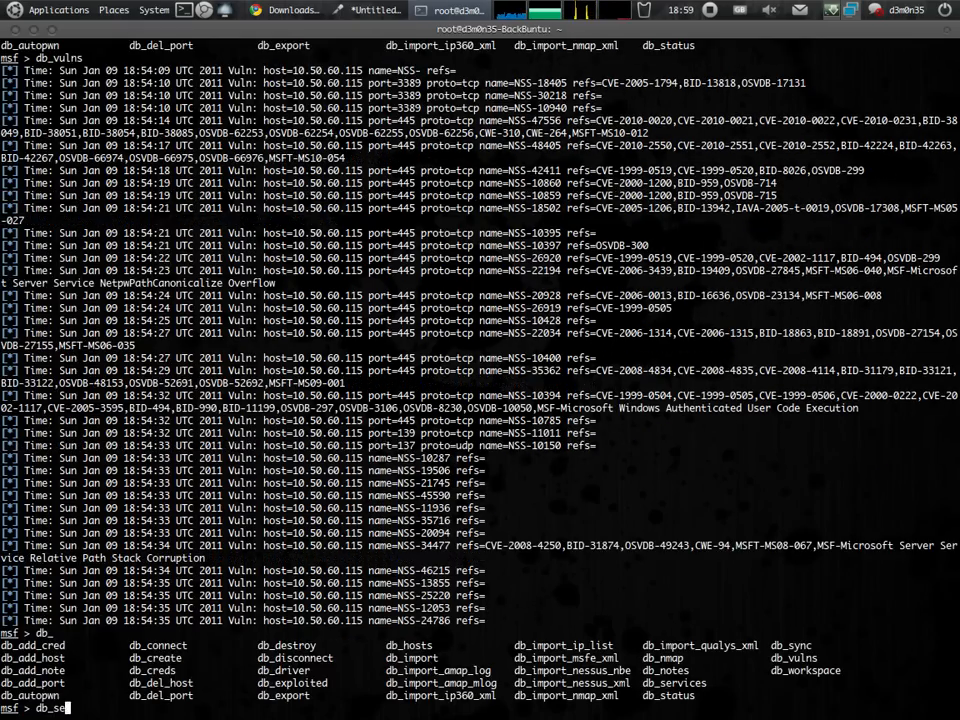
pyautogui.write('db_services')
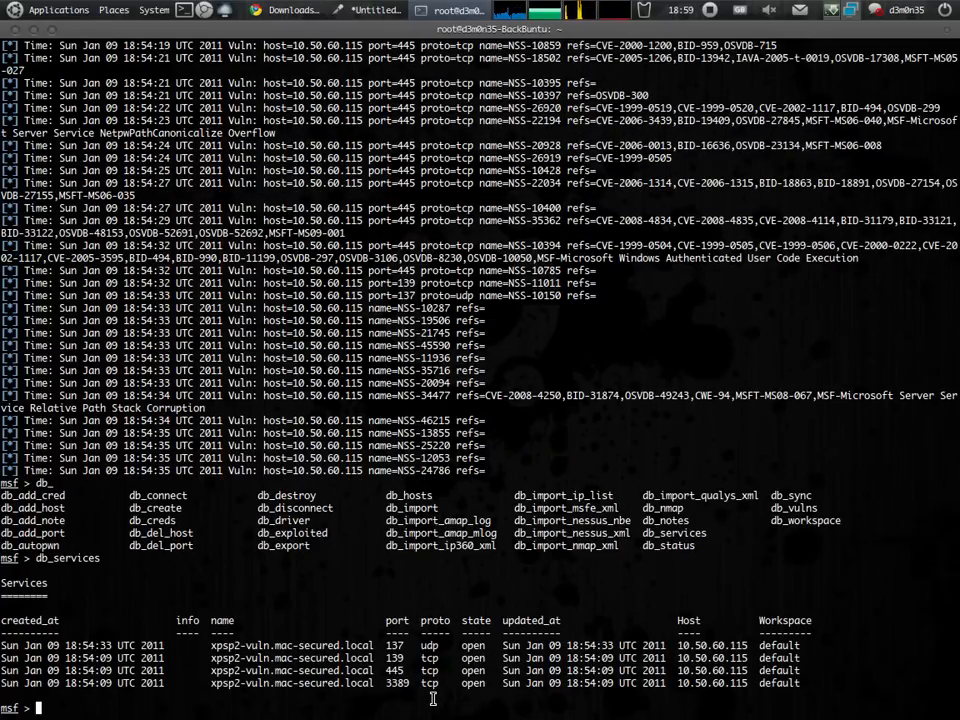
pyautogui.write('use exploit/windows/smb/ms08_067_netapi')
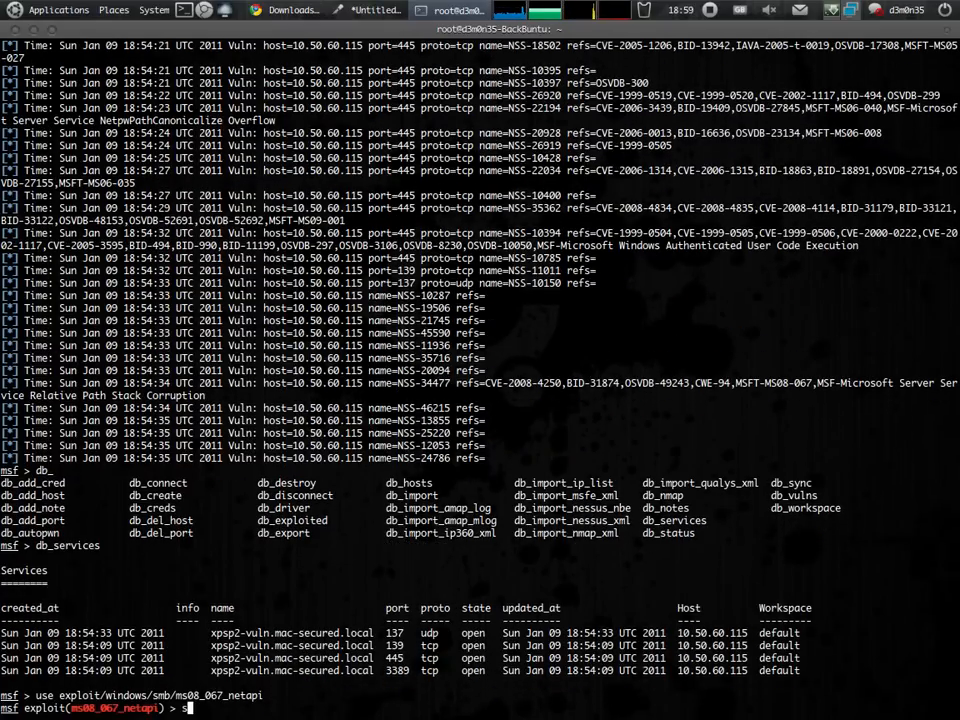